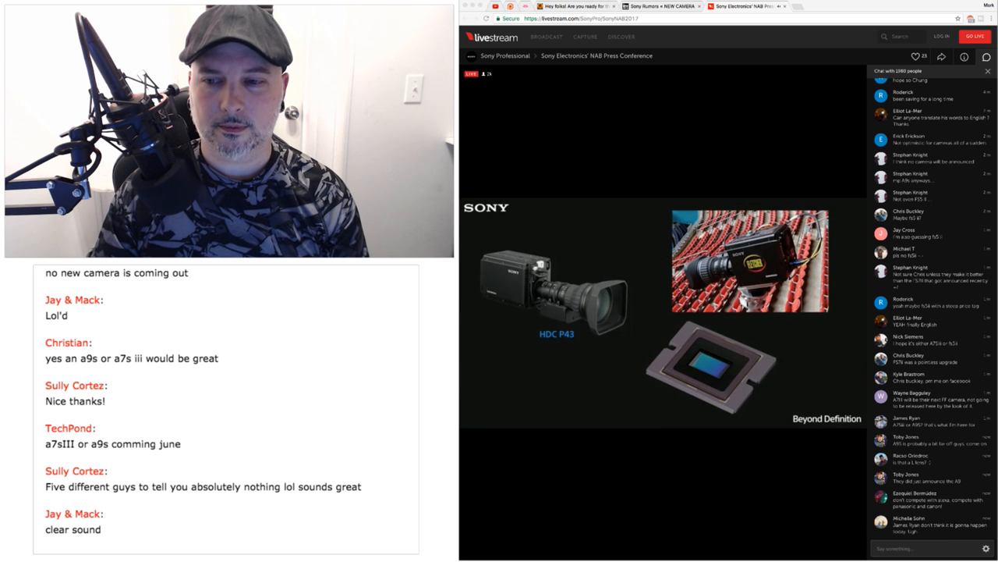
Scroll the Sony NAB event page and open its About panel with location and description
scroll(down, 3)
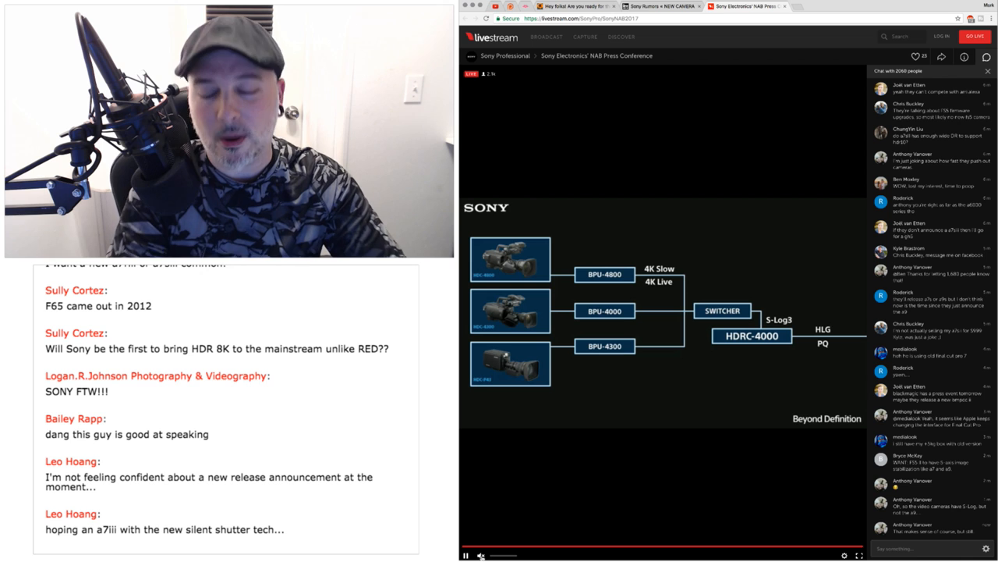
scroll(down, 3)
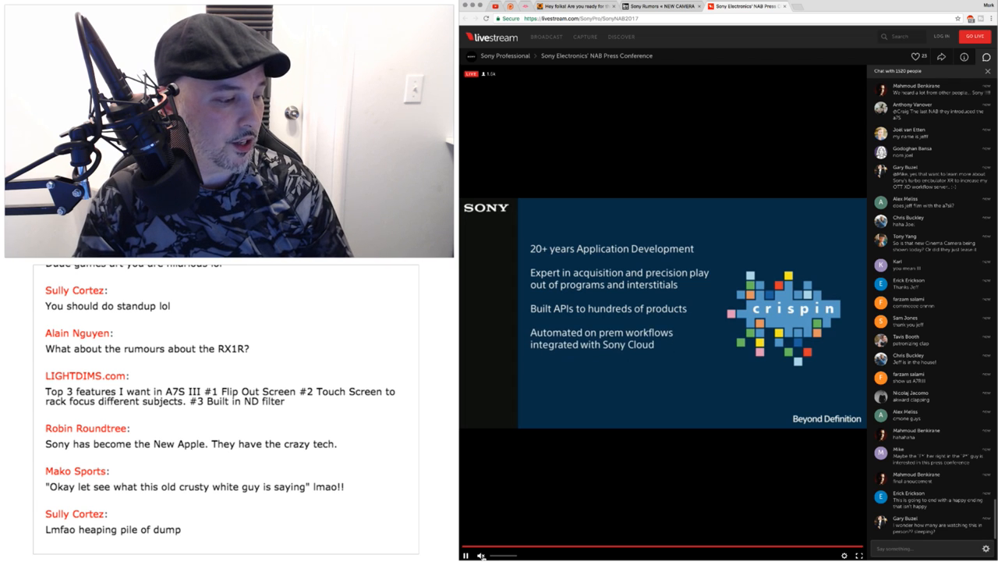
scroll(down, 3)
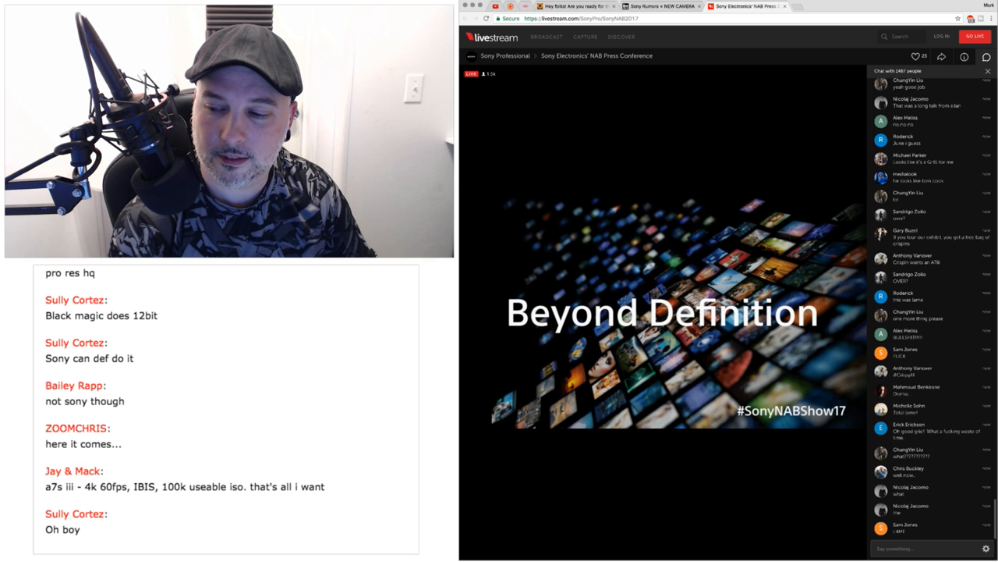
scroll(down, 3)
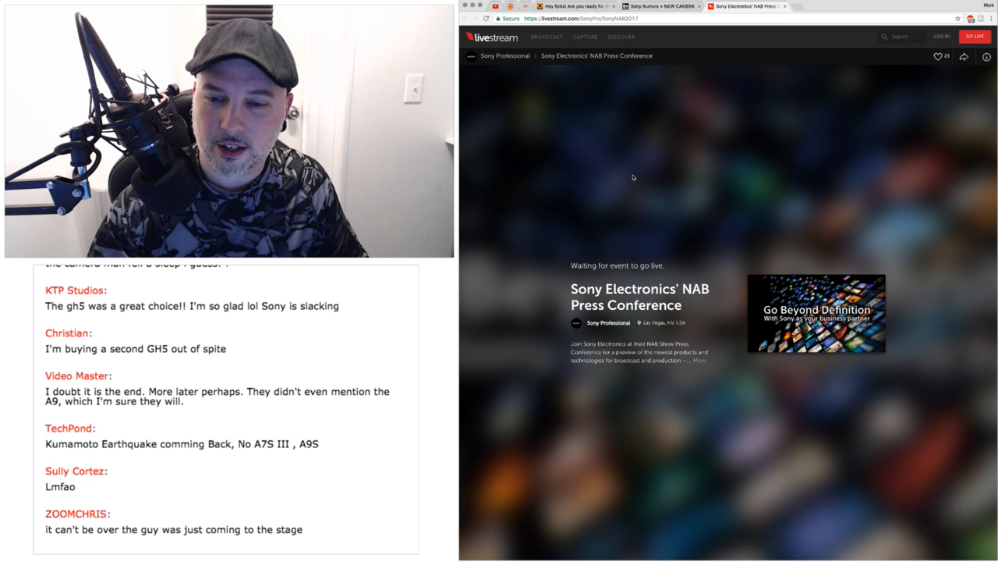
scroll(down, 3)
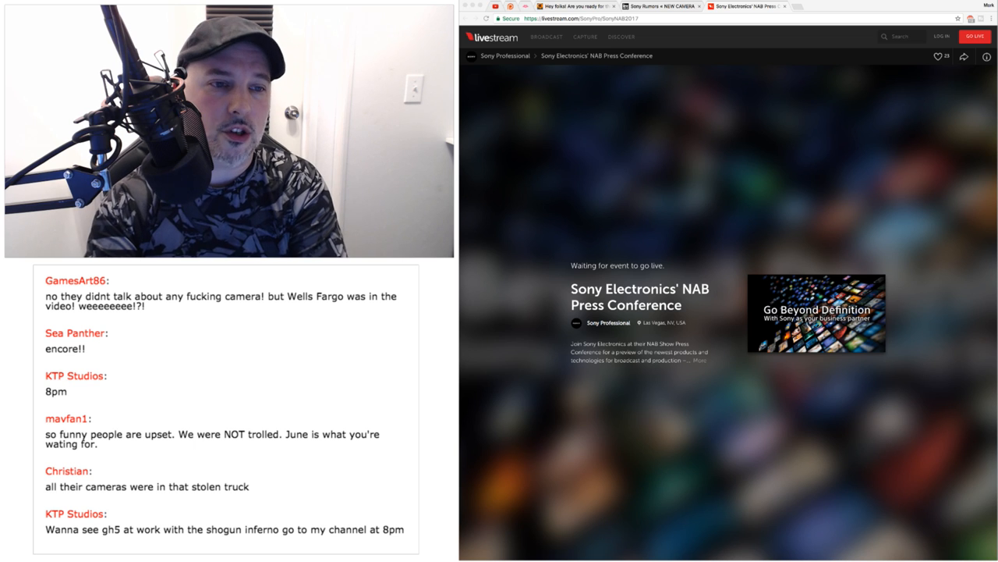
scroll(down, 3)
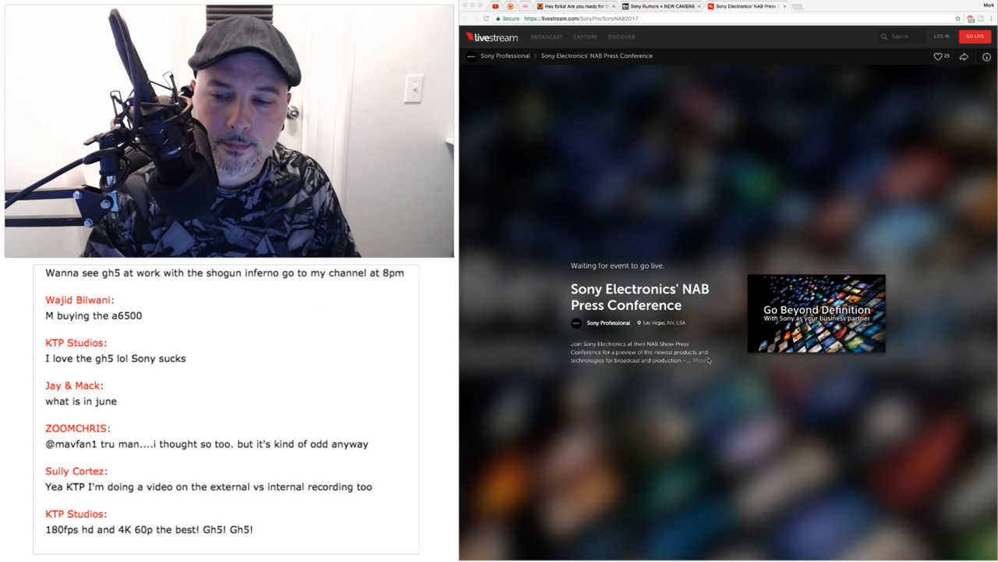
click(987, 55)
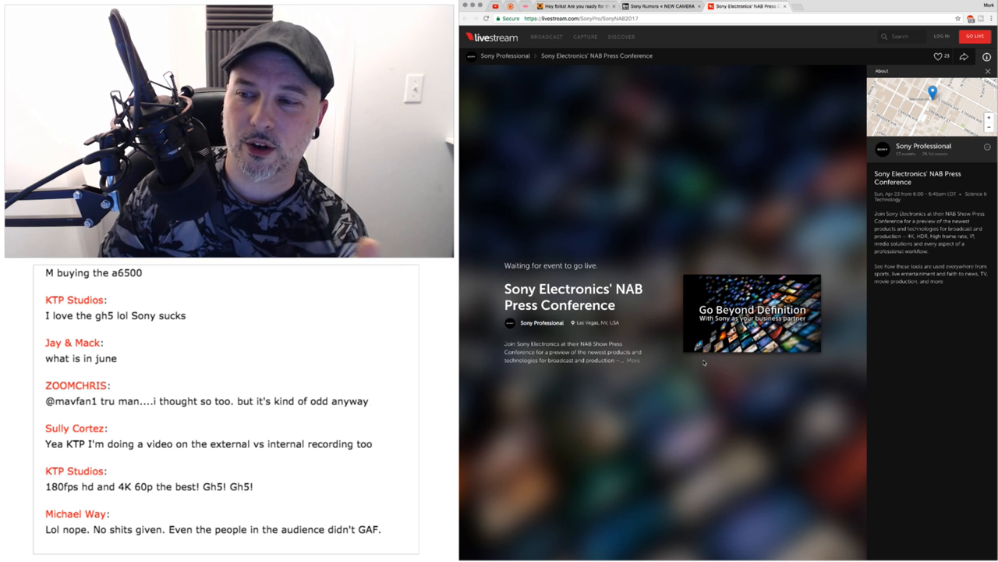
scroll(down, 3)
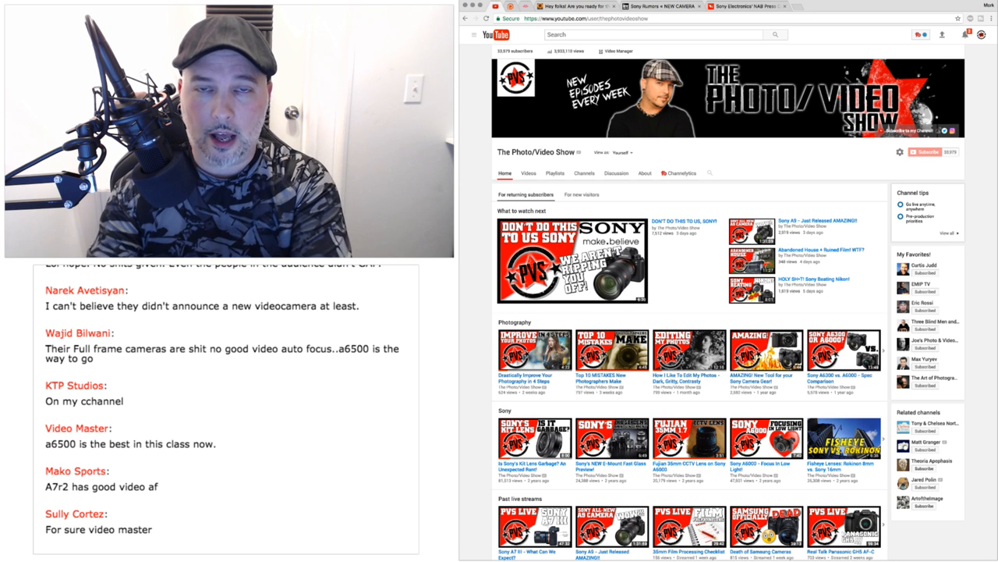
Scroll The Photo/Video Show channel page to browse recent videos and past live streams
scroll(down, 3)
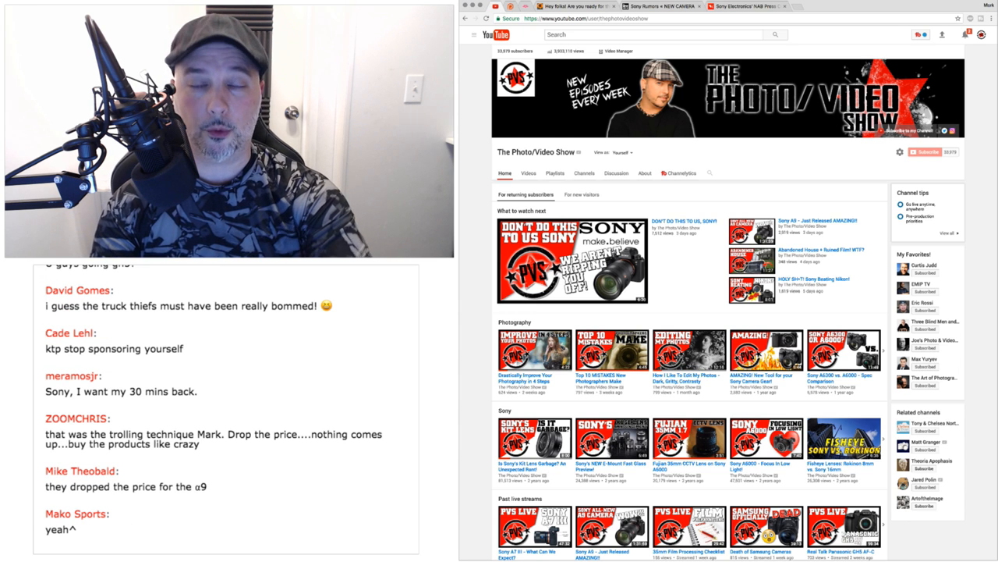
scroll(down, 3)
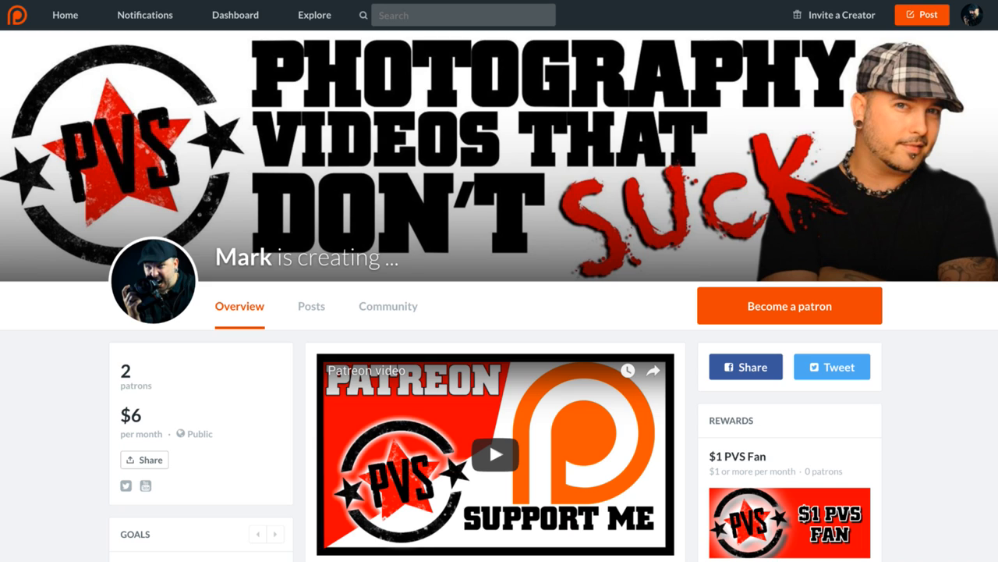
scroll(down, 3)
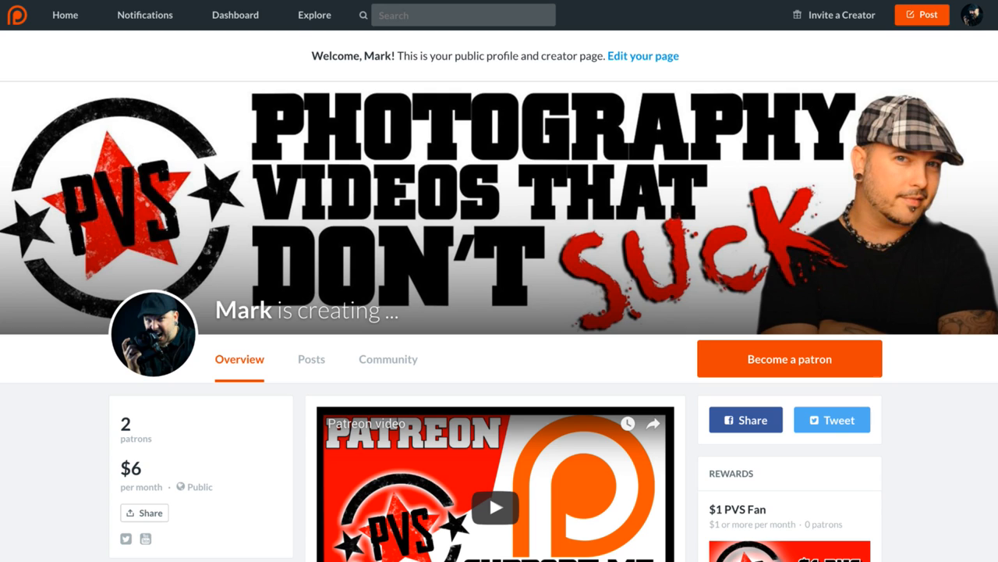
mouse_move(300, 37)
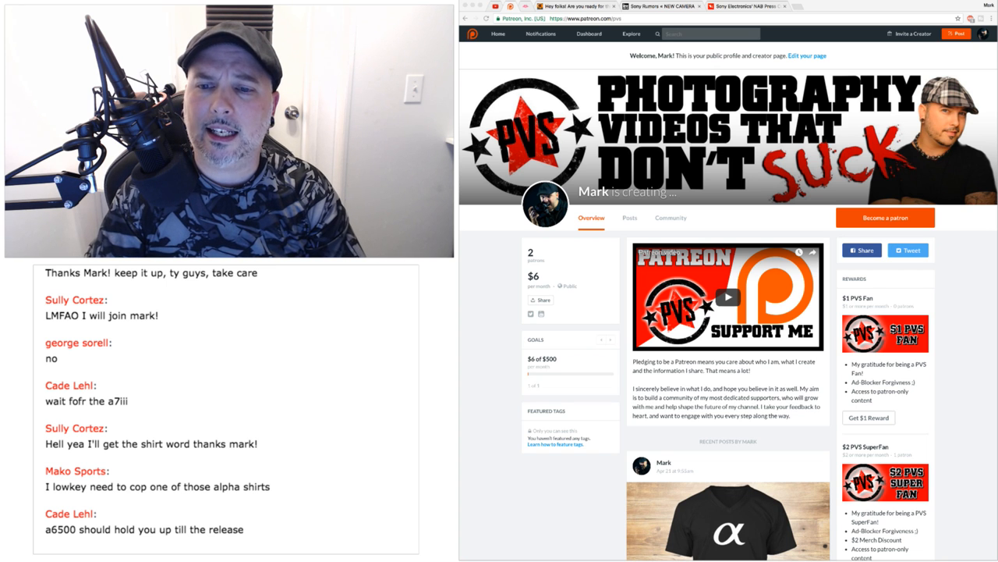
scroll(down, 3)
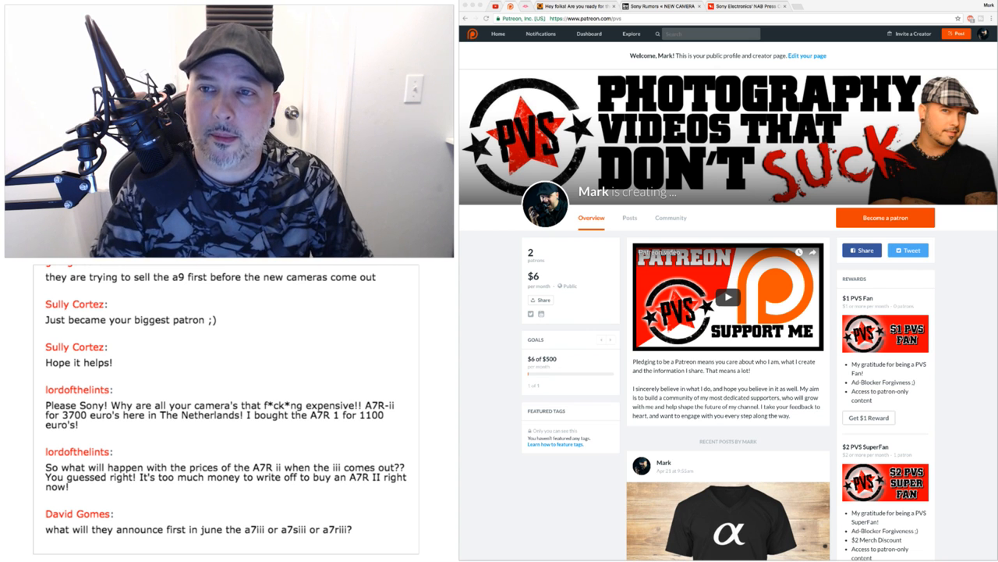
Switch to the Sony Electronics' NAB Press Conference tab, still waiting to go live
click(749, 6)
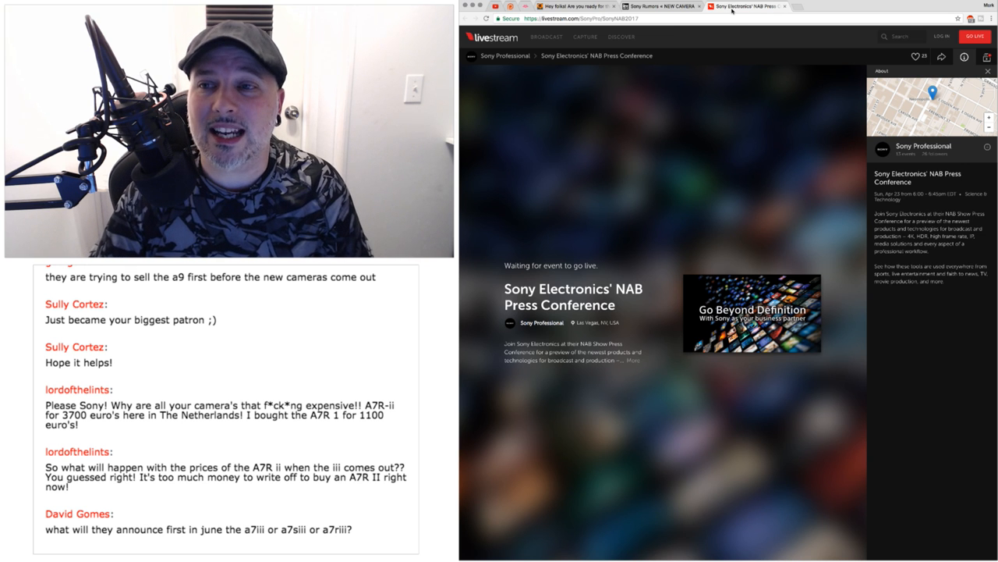
Return to Patreon and scroll to the New Alpha Shooter T-Shirts post and $2/$5 tiers
click(659, 6)
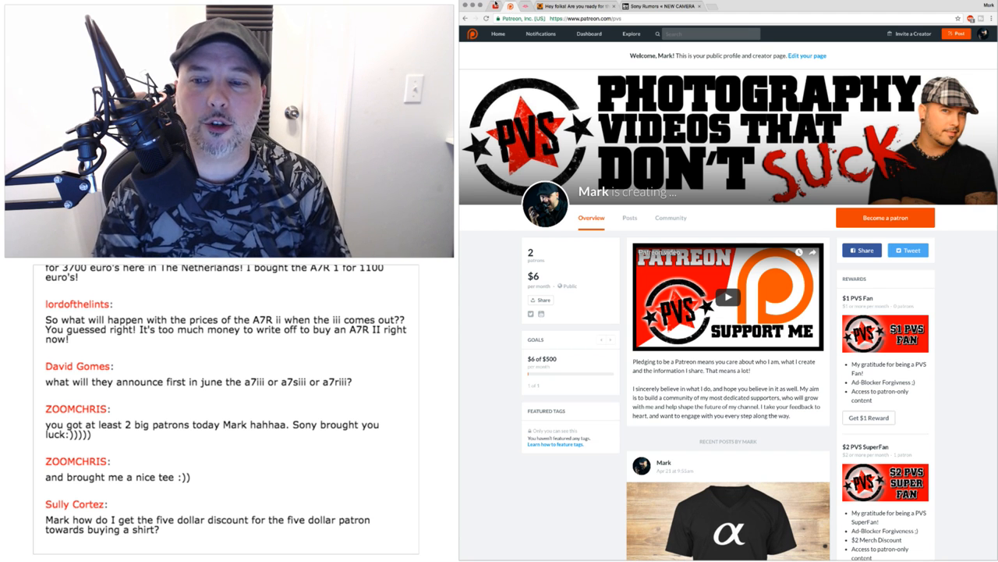
scroll(down, 3)
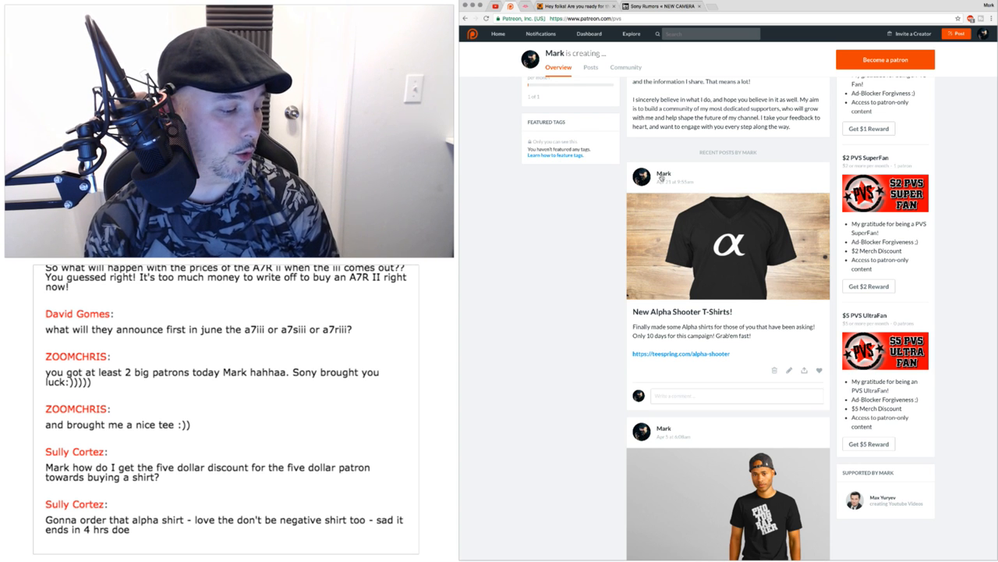
scroll(down, 3)
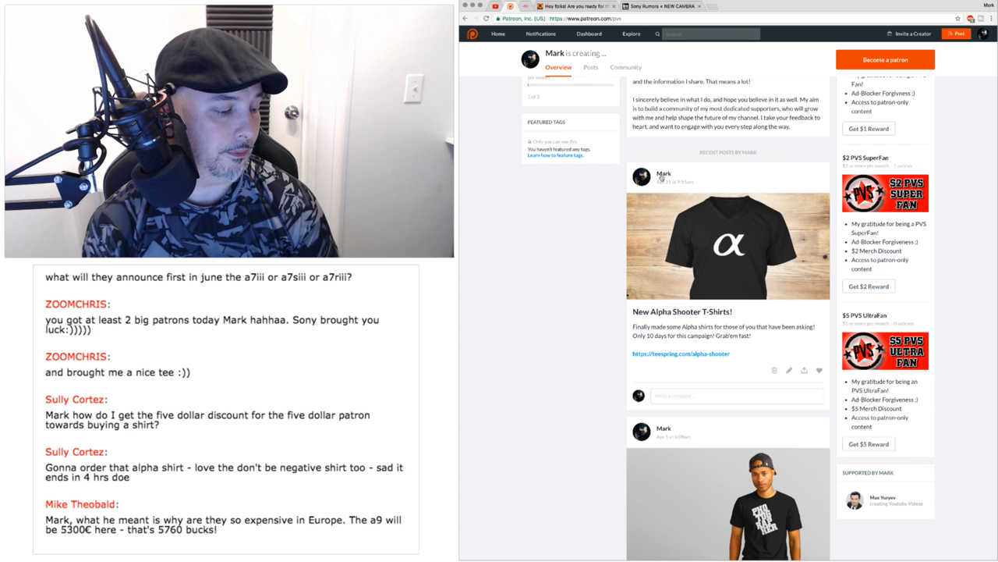